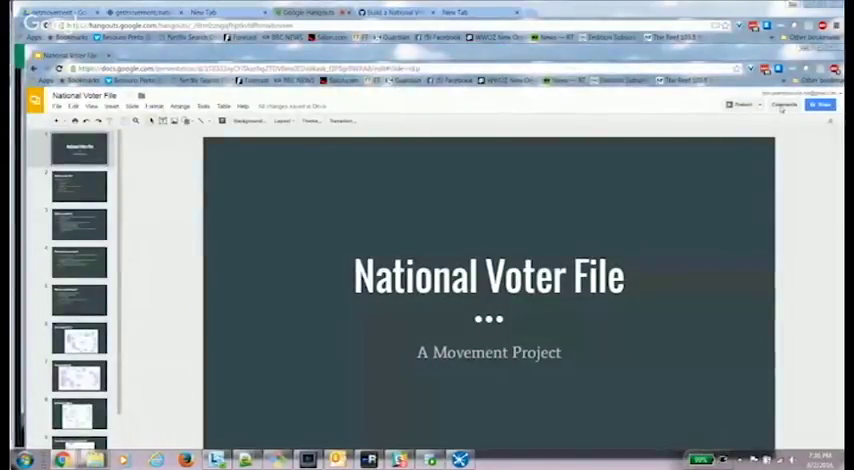
# Launch the slideshow so the National Voter File title slide fills the screen
pyautogui.click(820, 104)
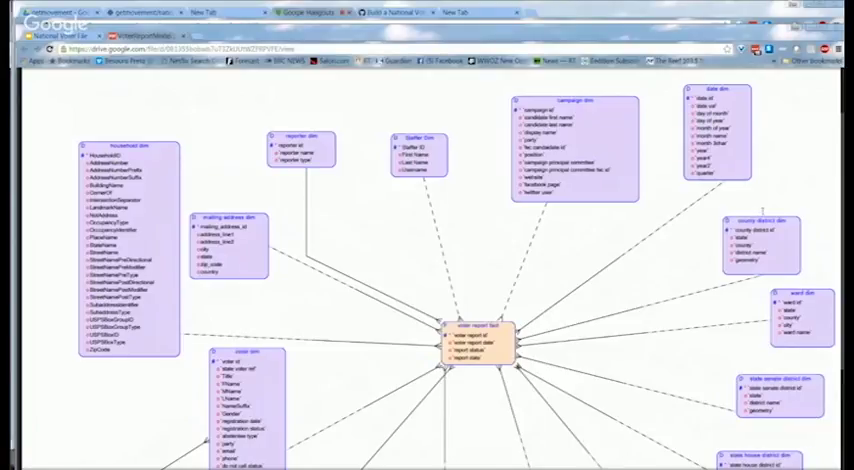
# Scroll down through the full-size canvassing model diagram in the Drive viewer
pyautogui.scroll(-3)
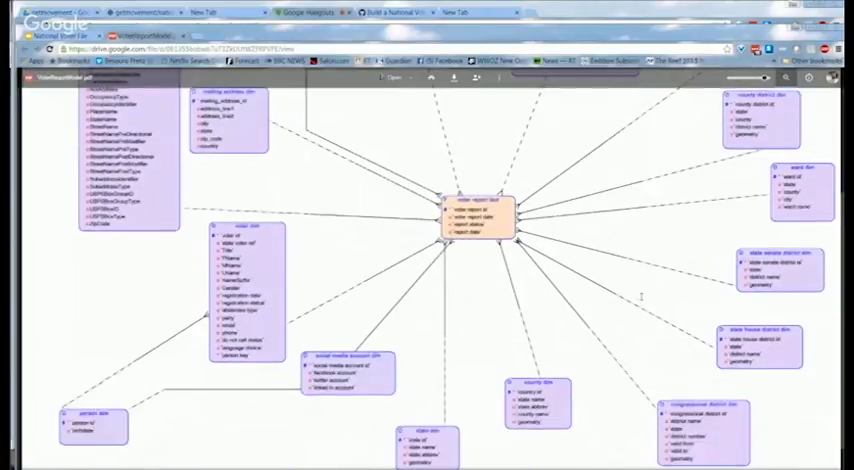
pyautogui.scroll(-3)
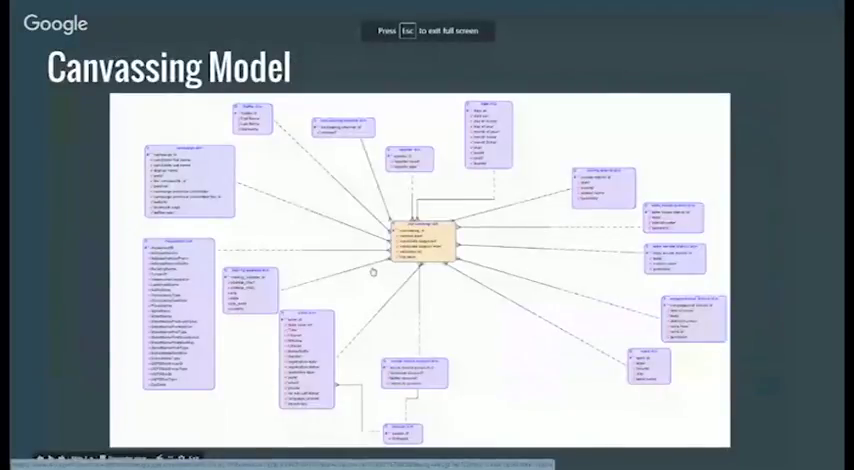
pyautogui.moveTo(408, 288)
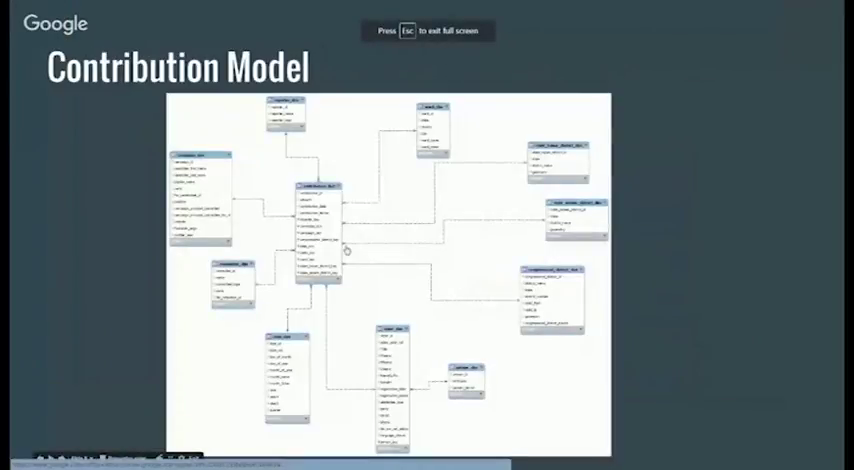
pyautogui.press('Escape')
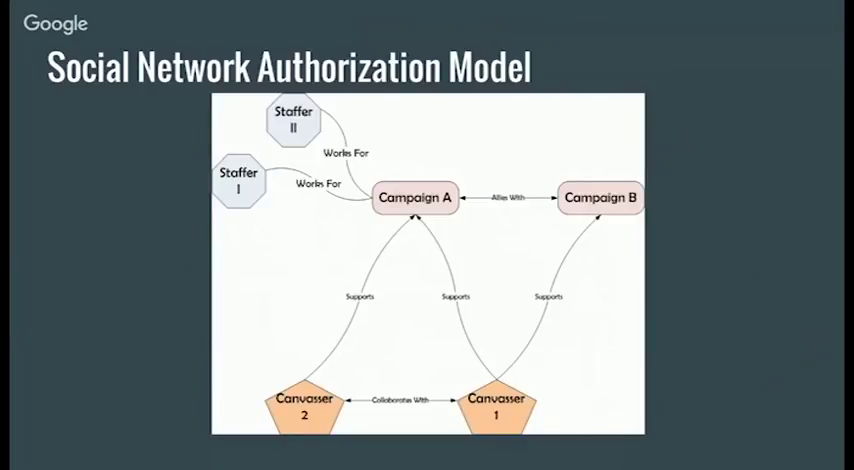
pyautogui.moveTo(410, 156)
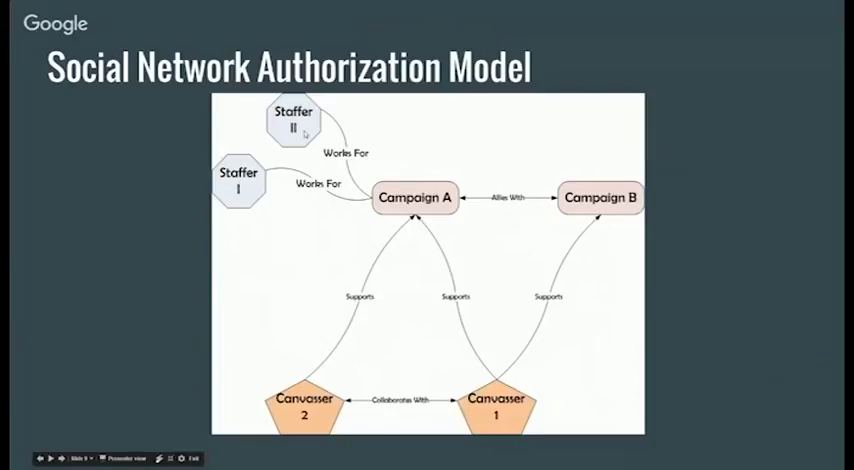
pyautogui.moveTo(480, 296)
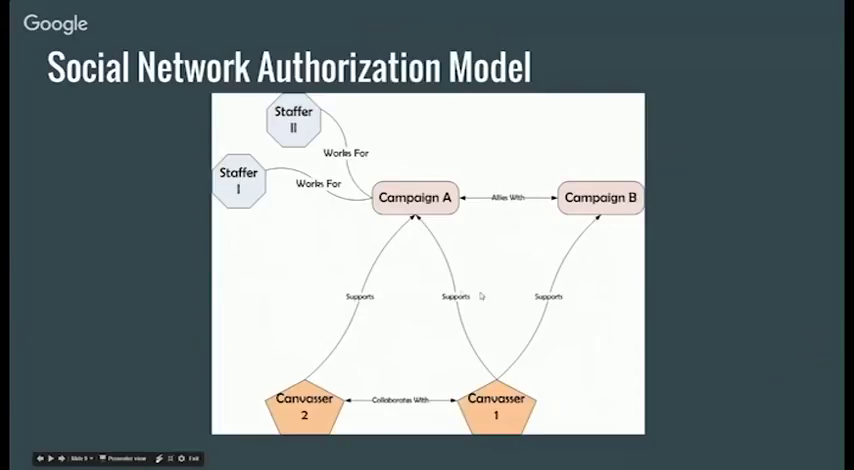
pyautogui.moveTo(480, 296)
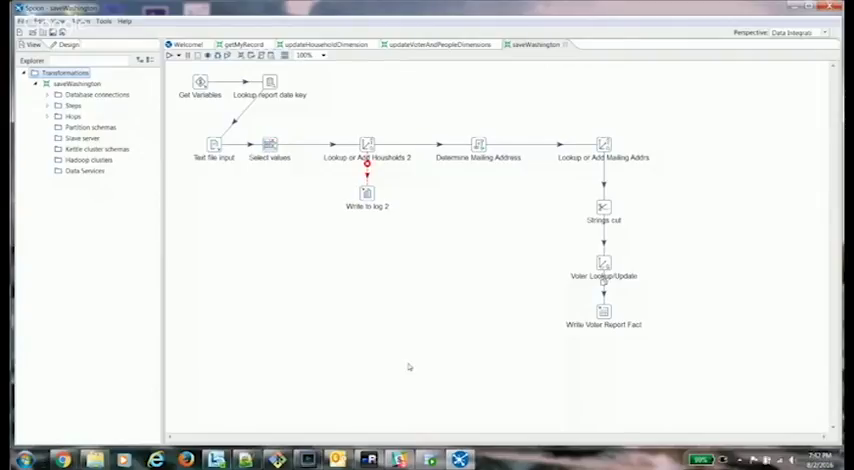
pyautogui.moveTo(324, 272)
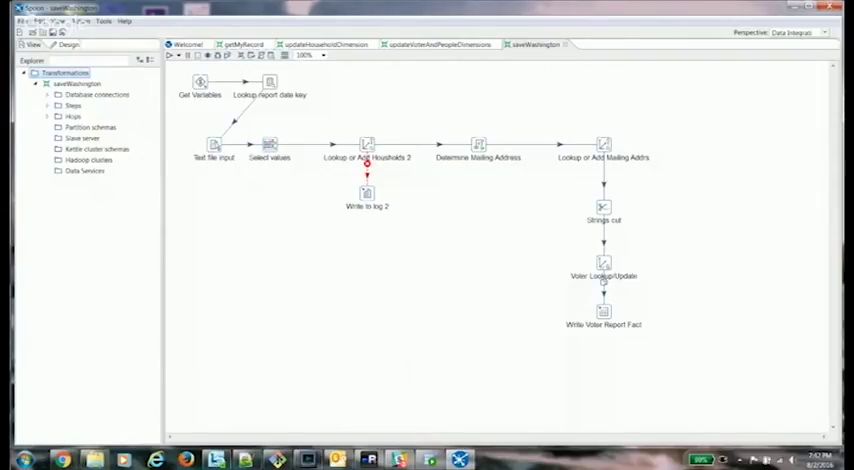
pyautogui.doubleClick(214, 144)
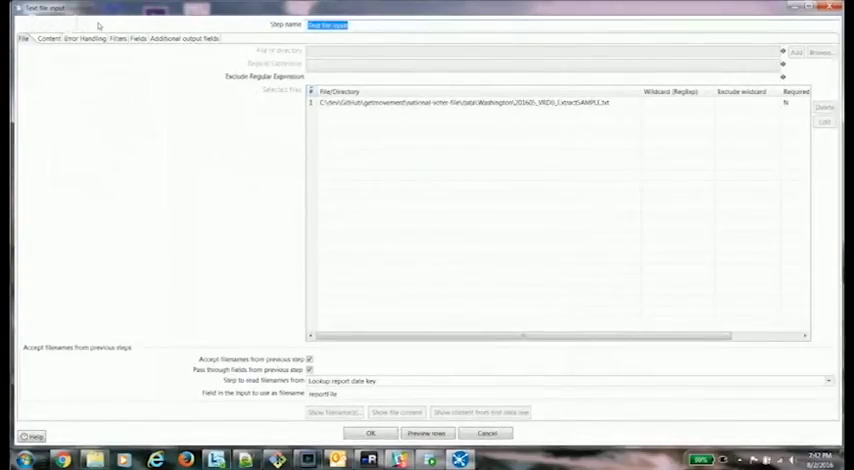
pyautogui.click(132, 38)
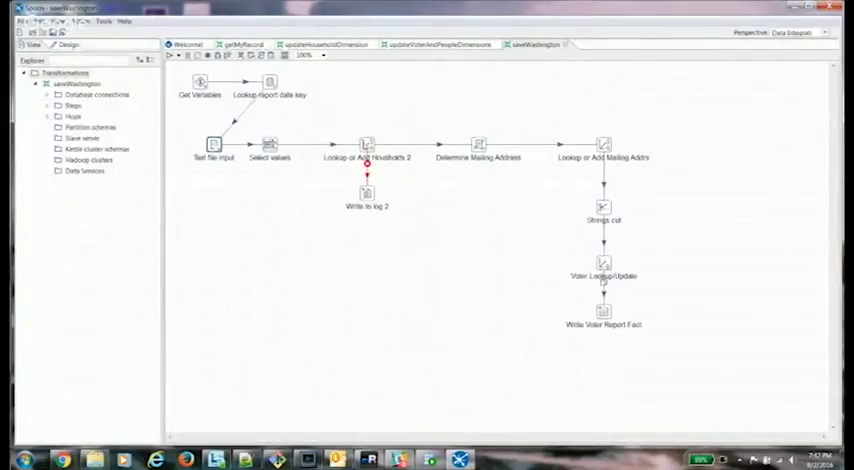
pyautogui.doubleClick(366, 144)
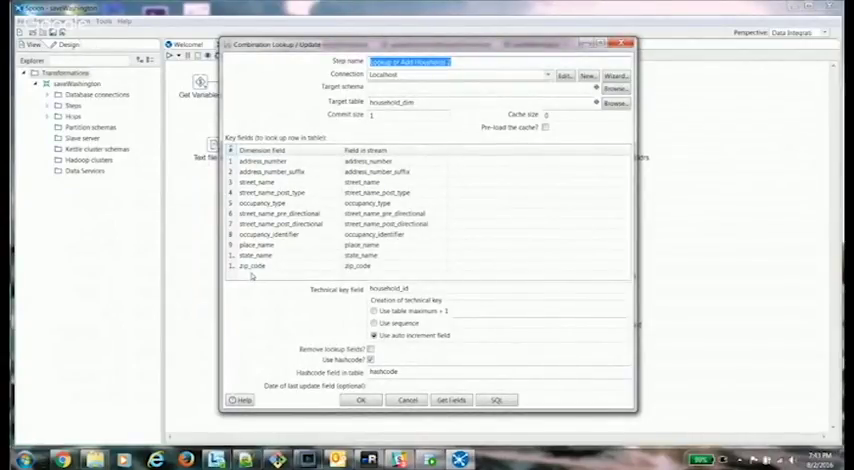
# Bring up the Lookup or Add Households step's Combination Lookup/Update settings
pyautogui.click(360, 400)
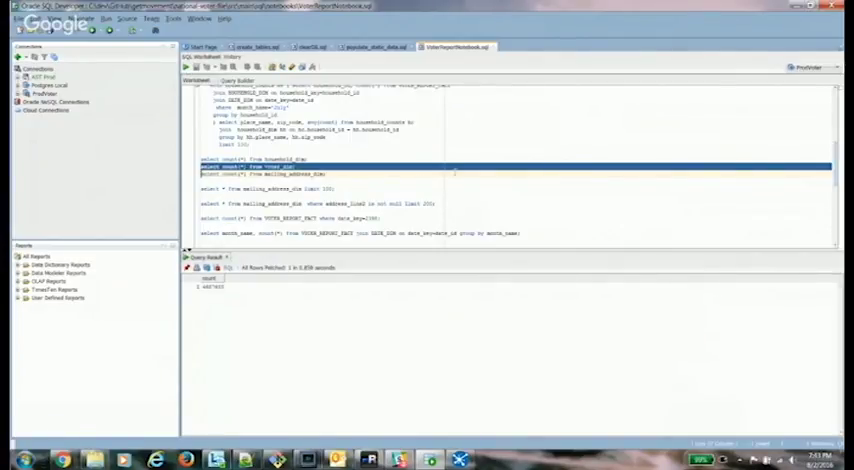
# Scroll the households worksheet up to the start of its count-query script
pyautogui.scroll(3)
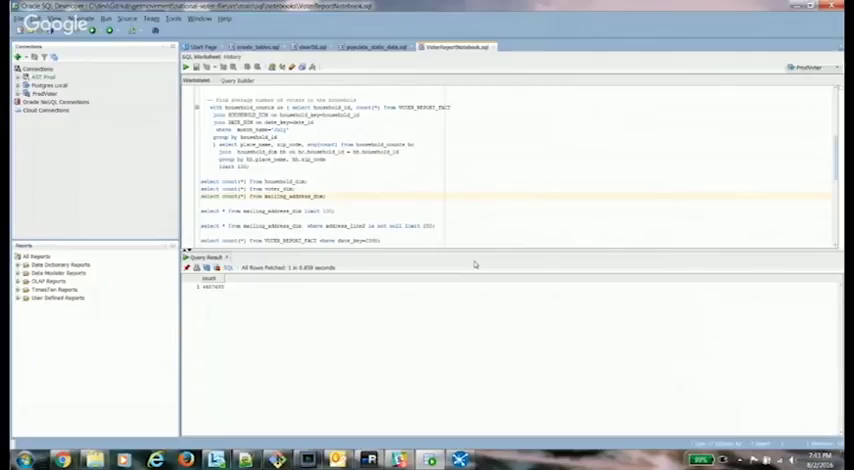
pyautogui.moveTo(500, 380)
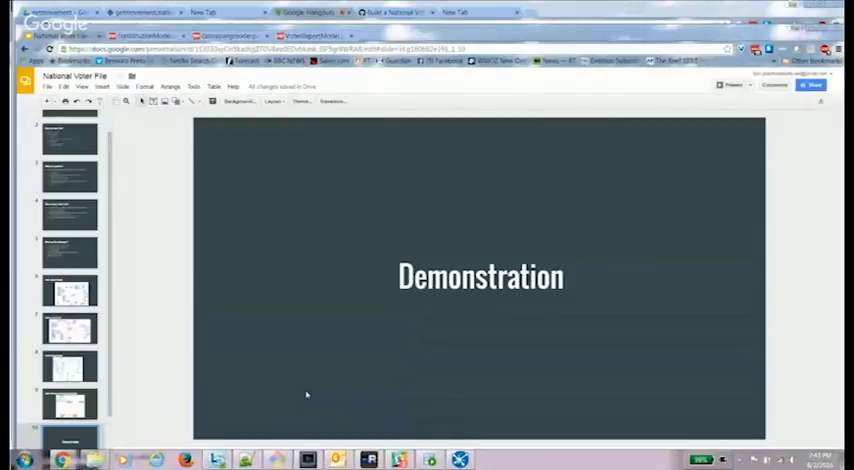
pyautogui.moveTo(264, 372)
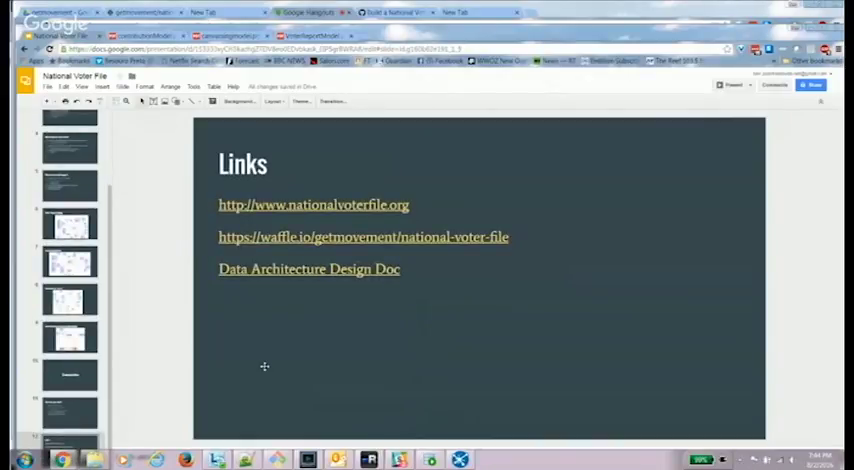
pyautogui.moveTo(670, 104)
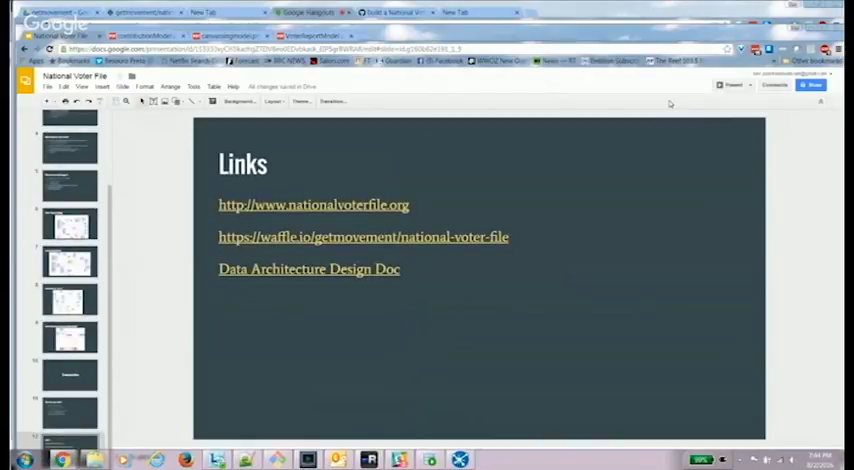